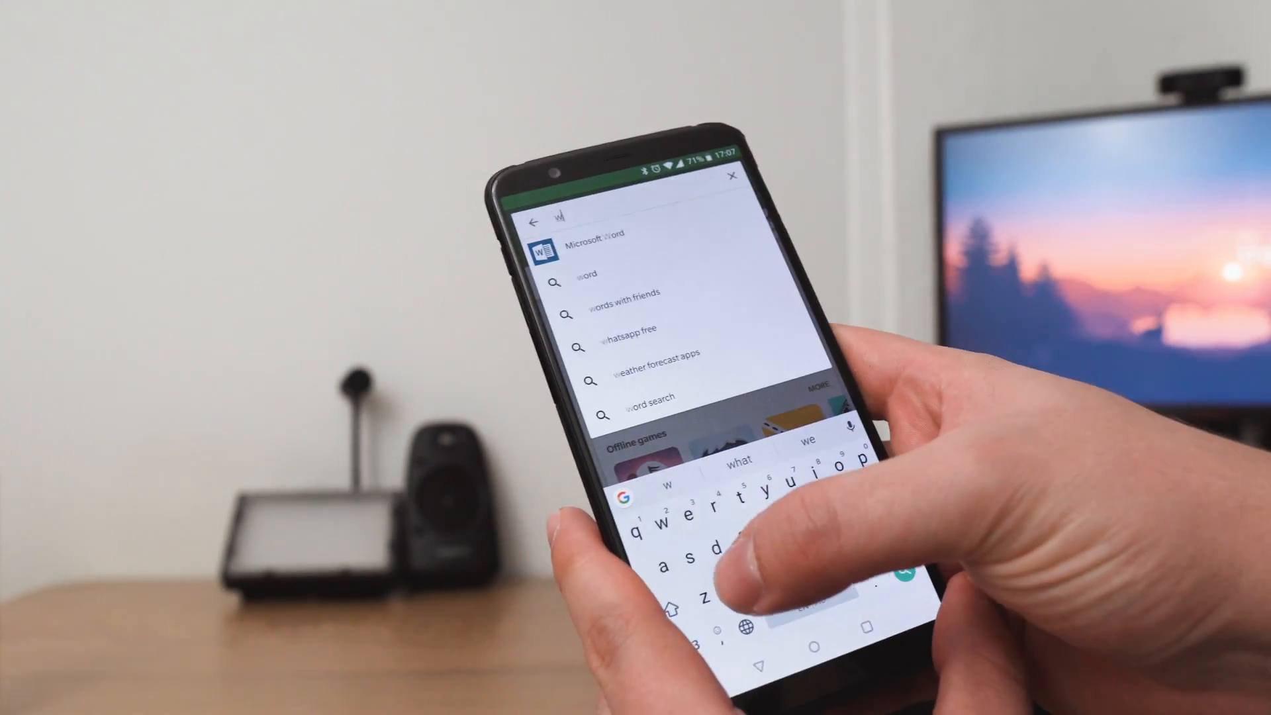
# - Find the installed Wake On Lan app in the Play Store and launch it
pyautogui.write('wake')
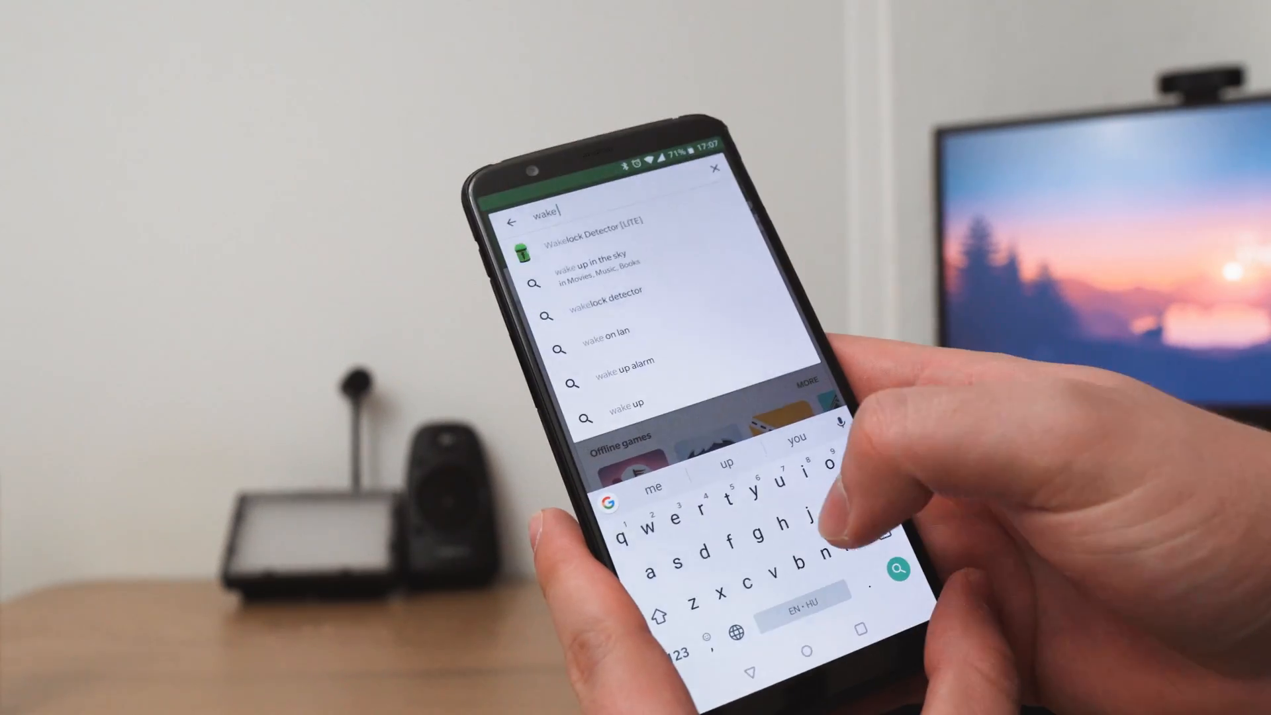
pyautogui.click(613, 331)
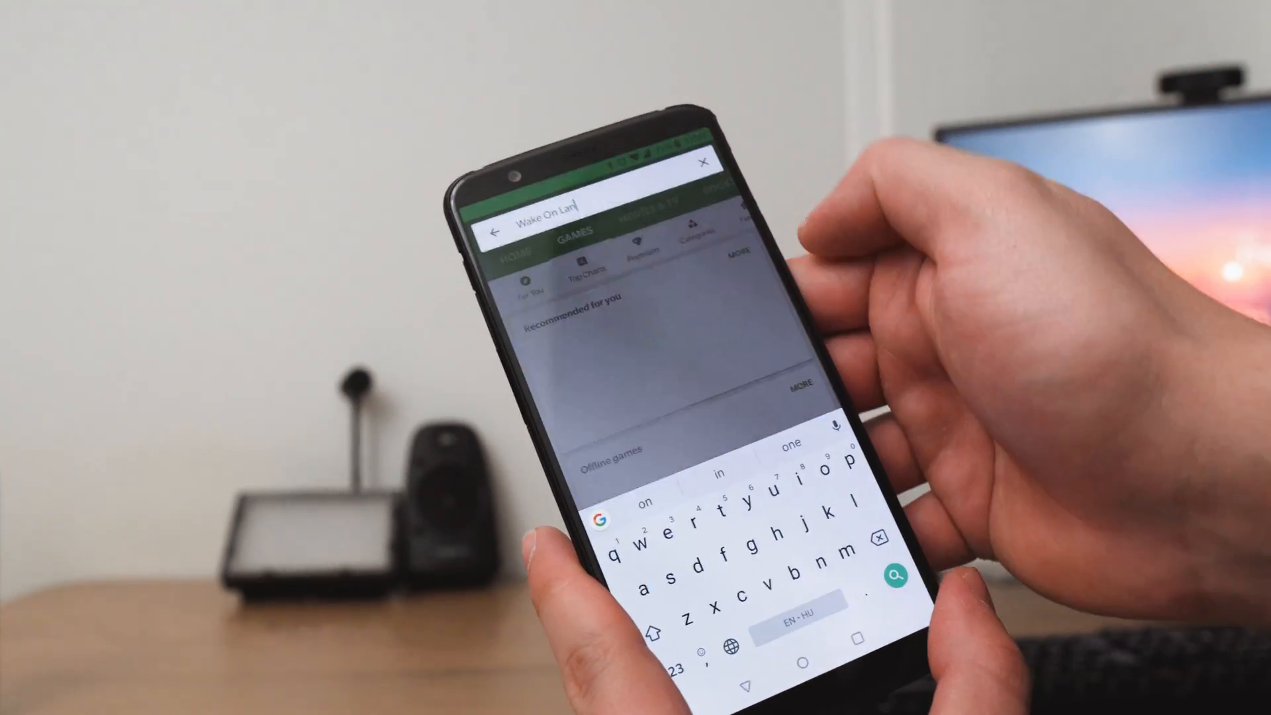
pyautogui.click(891, 577)
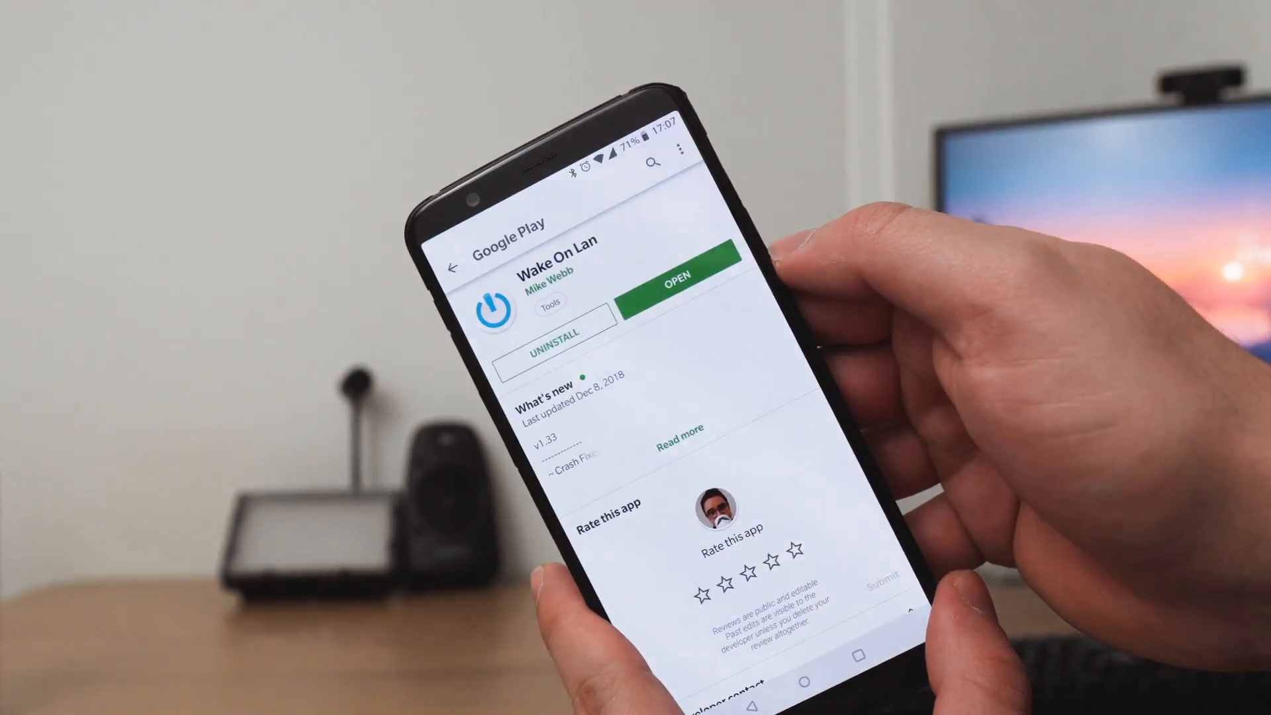
pyautogui.click(675, 275)
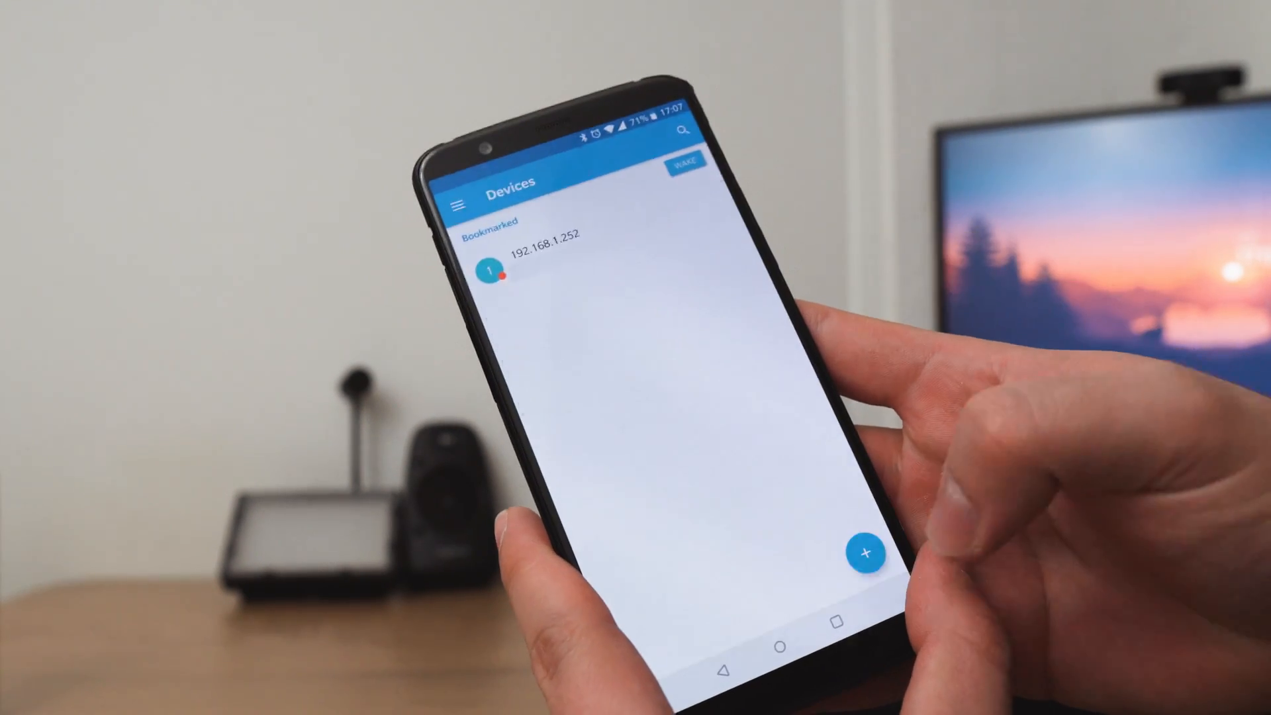
pyautogui.click(865, 552)
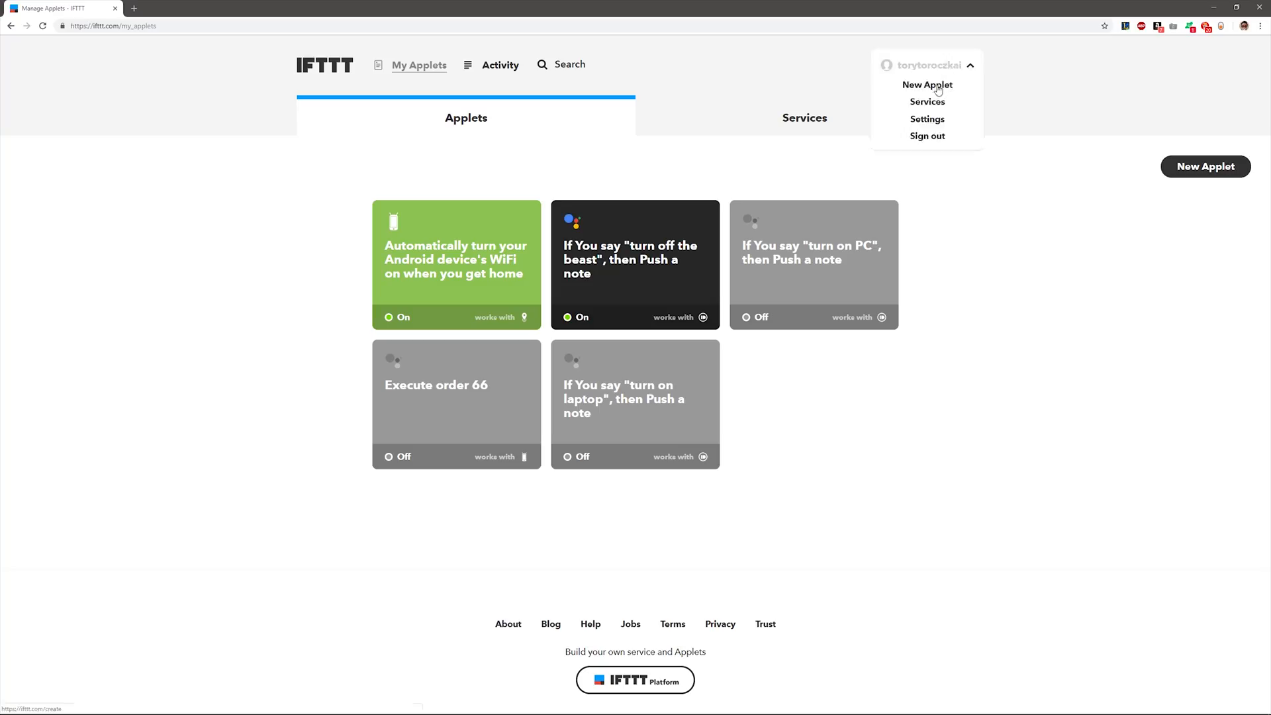
# - Create a Google Assistant trigger for 'Turn pc on' replying 'Turning the beast on', then choose Pushbullet
pyautogui.click(928, 84)
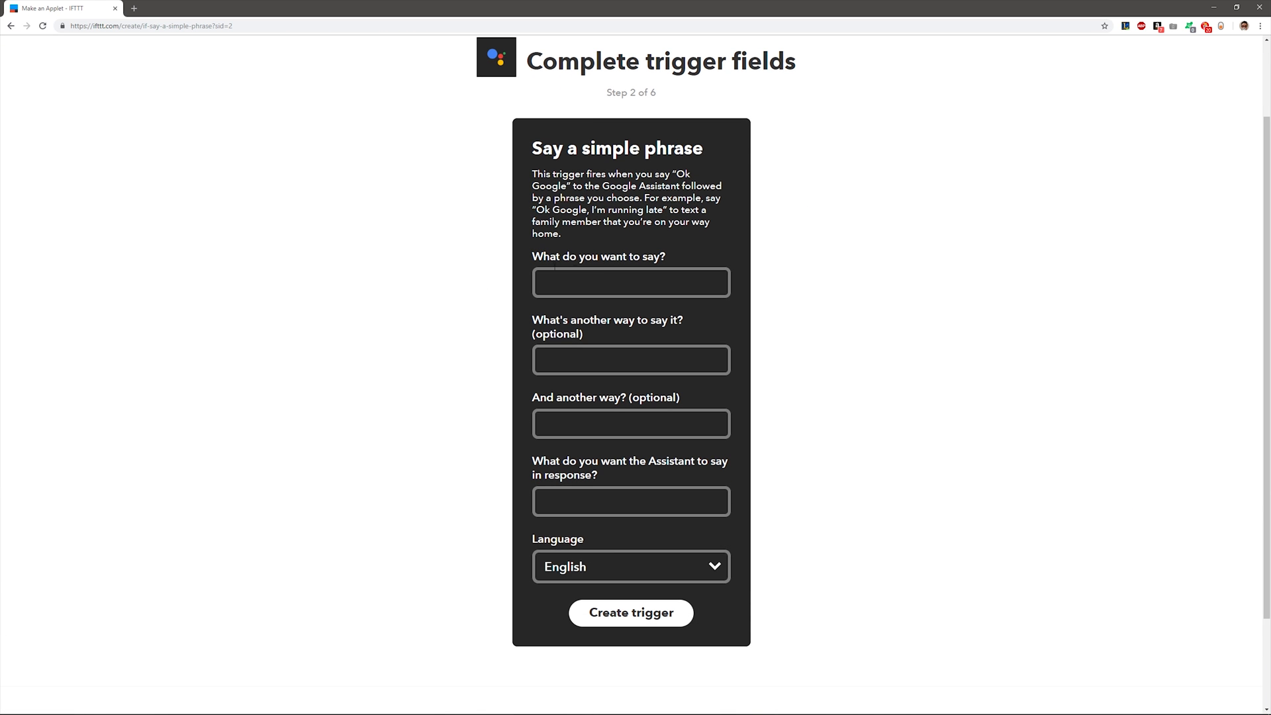
pyautogui.write('Turn pc on')
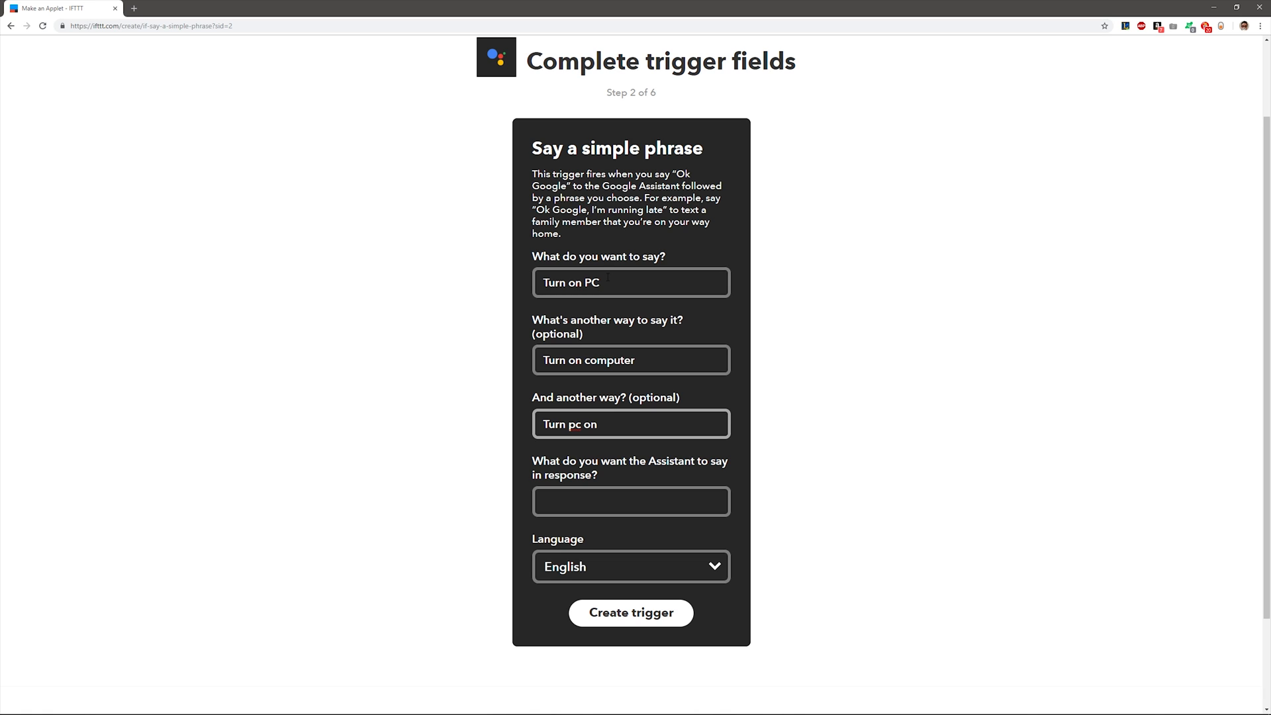
pyautogui.write('Turning the beast on')
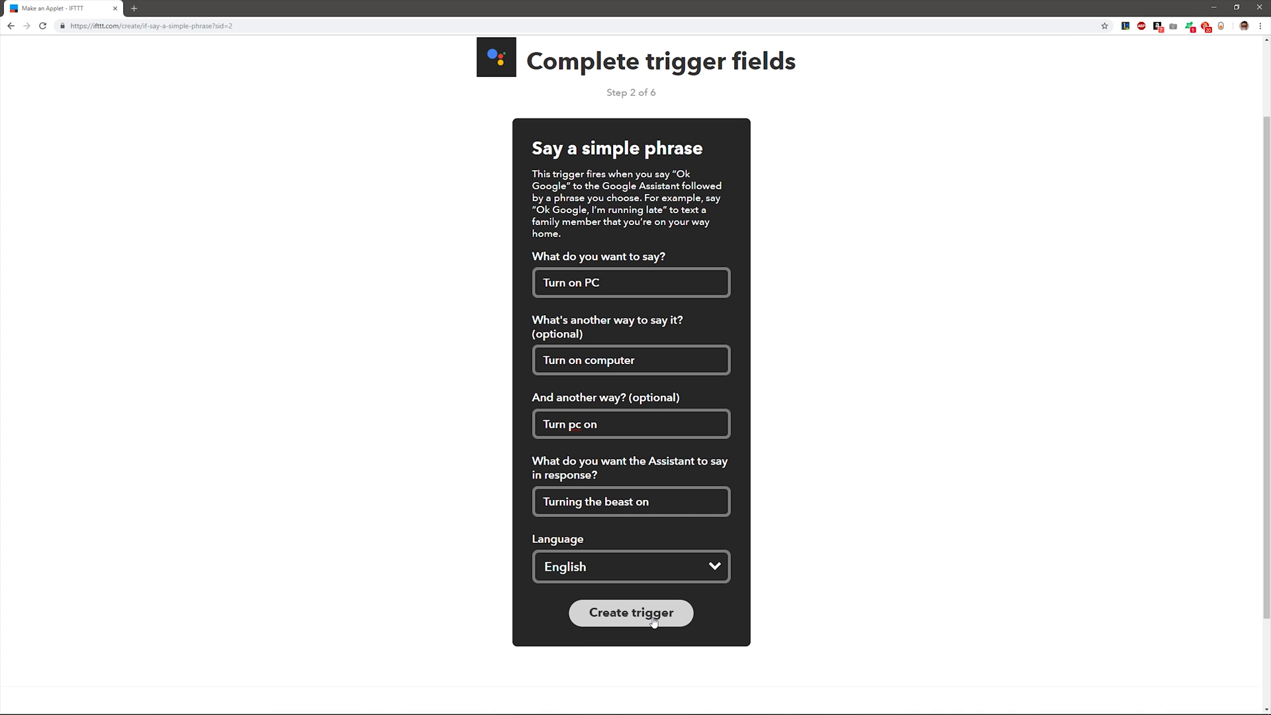
pyautogui.click(630, 612)
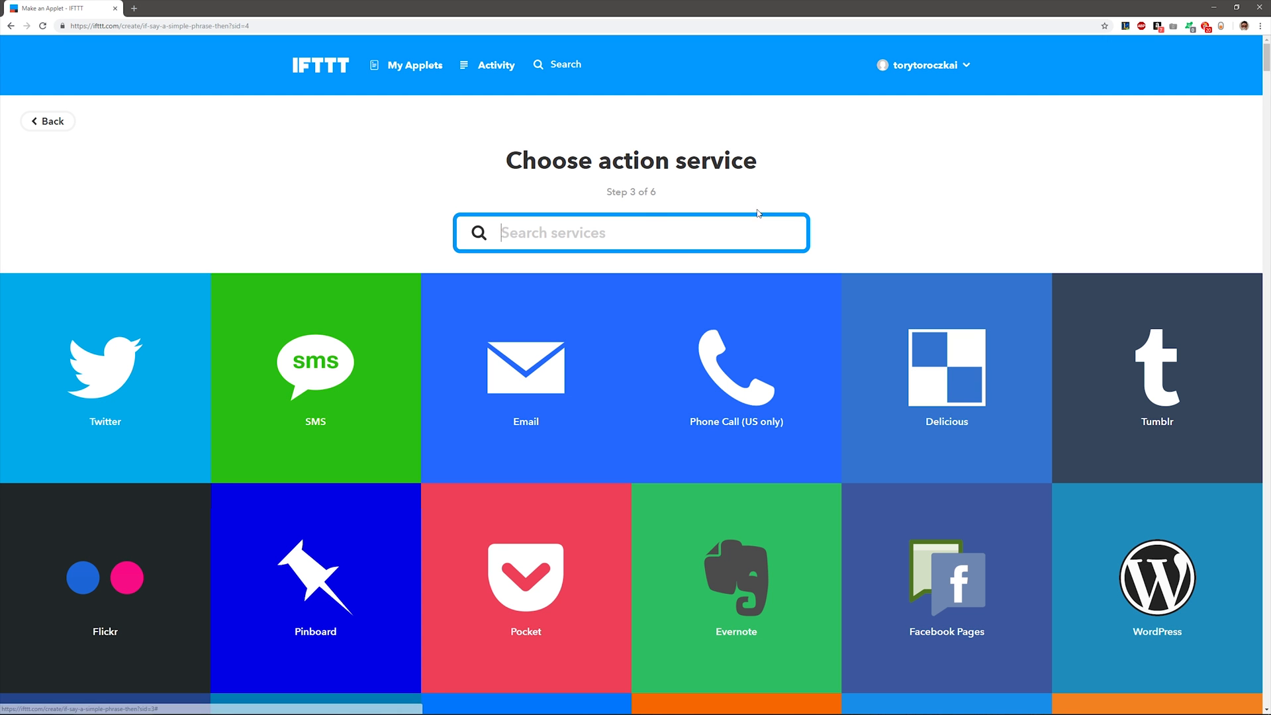
pyautogui.write('push')
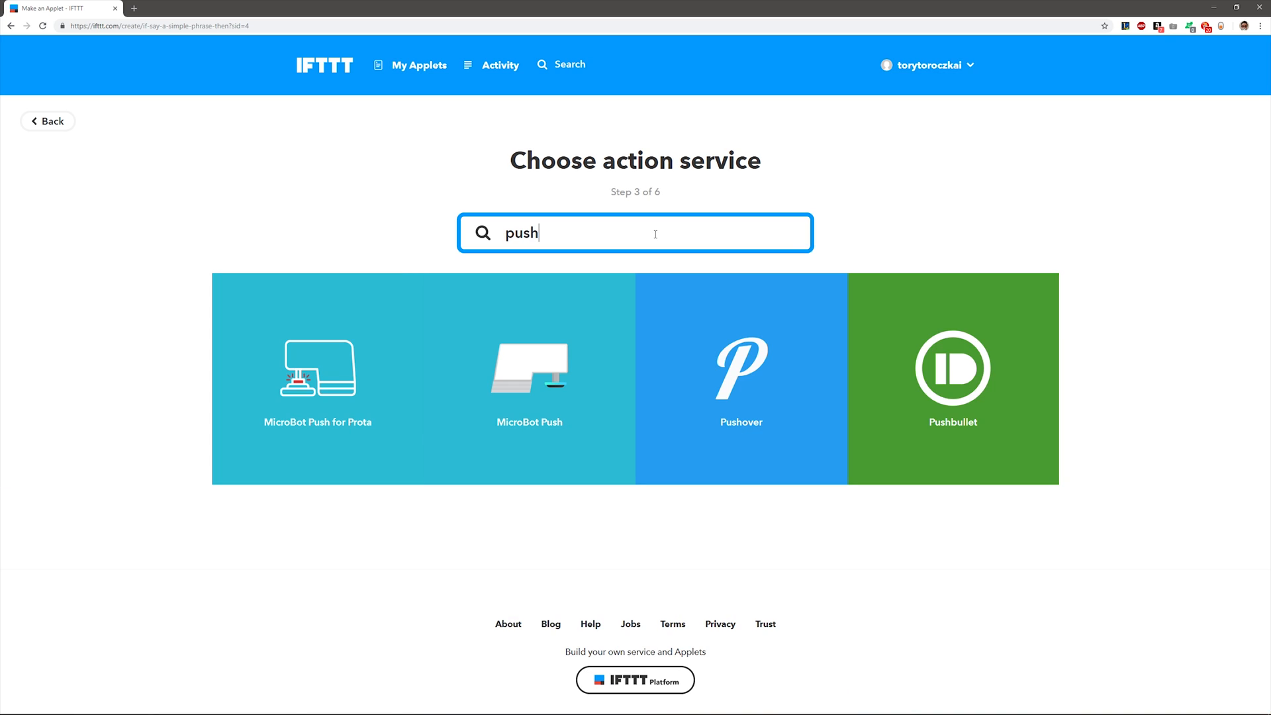
pyautogui.click(952, 378)
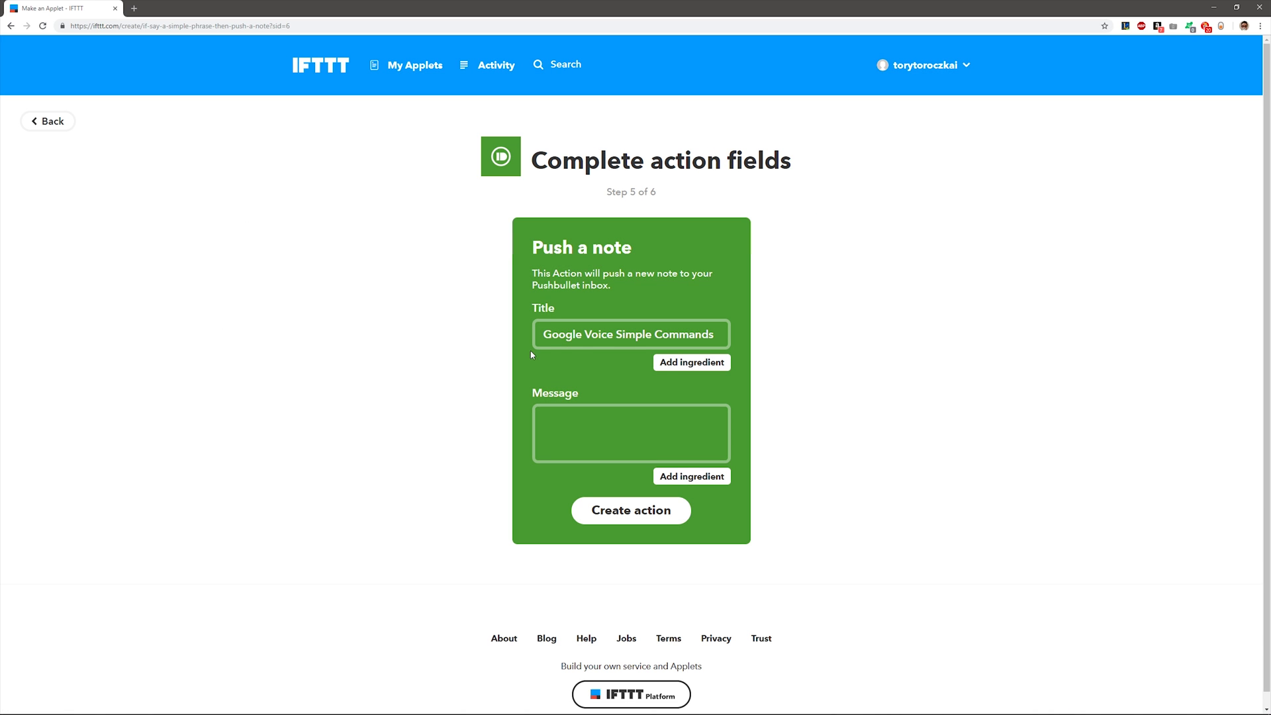
# - Enter WOL_PC as the Pushbullet note's Message
pyautogui.click(630, 433)
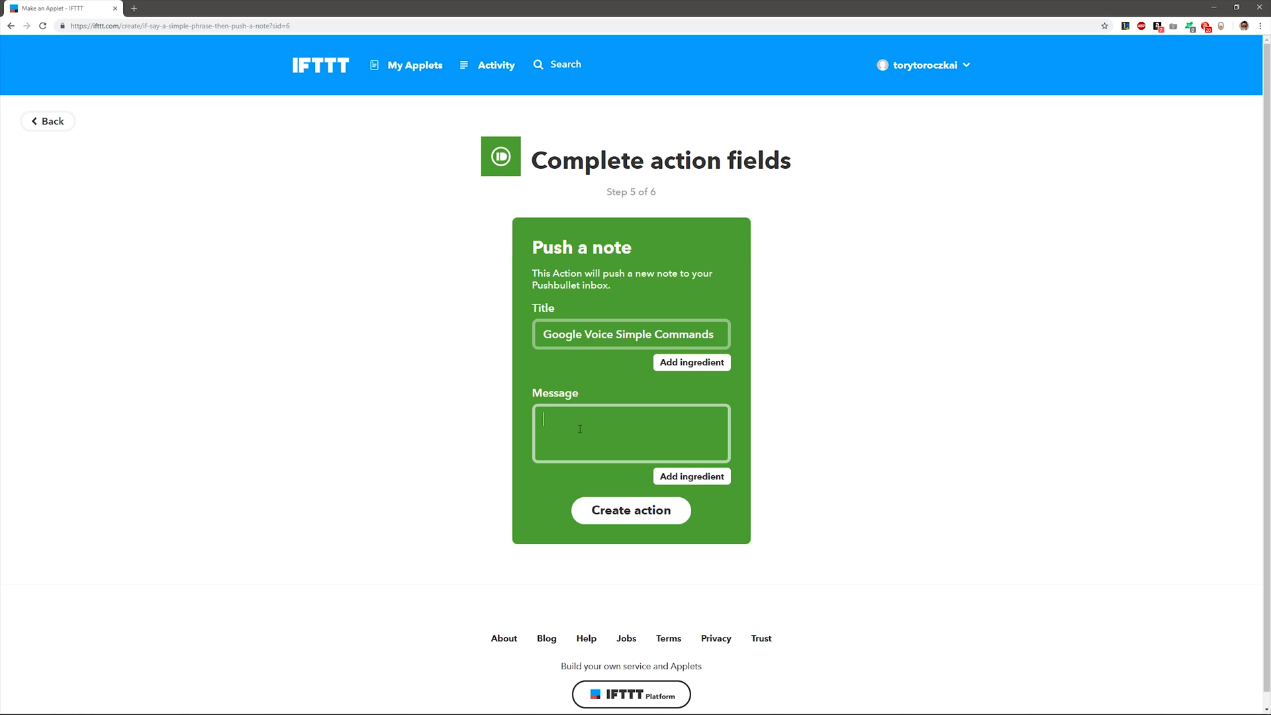
pyautogui.write('W')
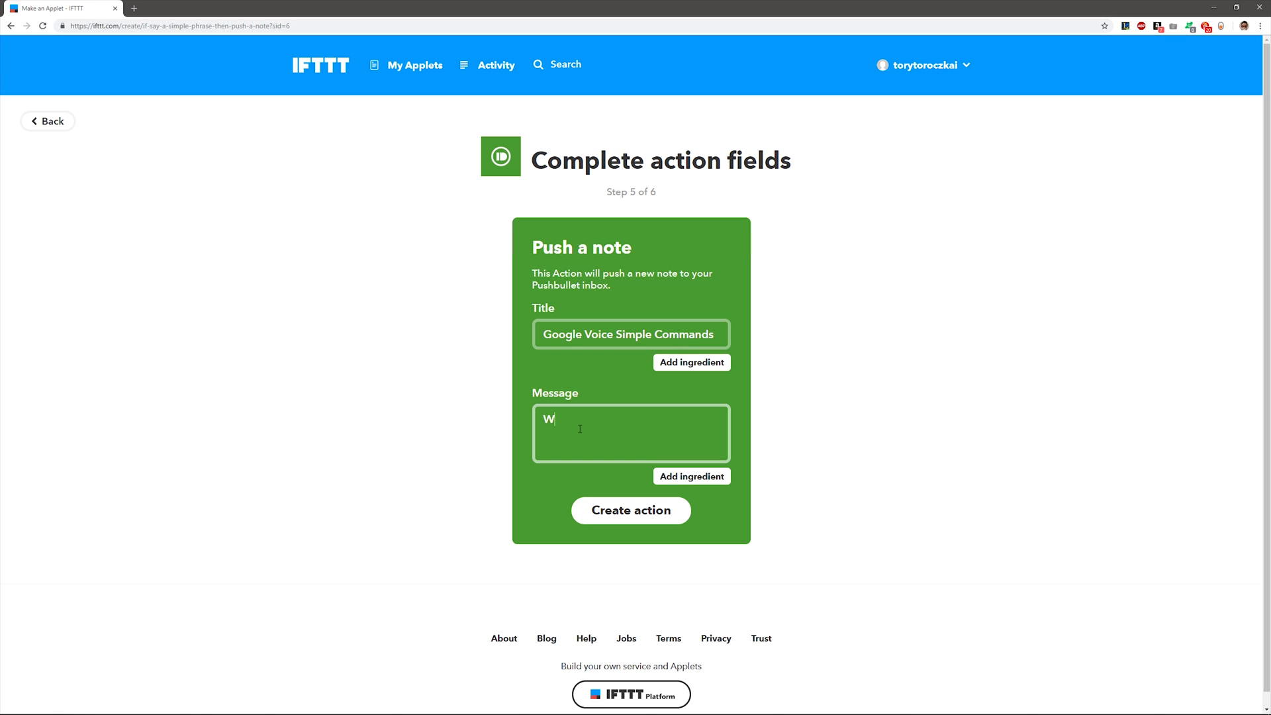
pyautogui.write('OL_')
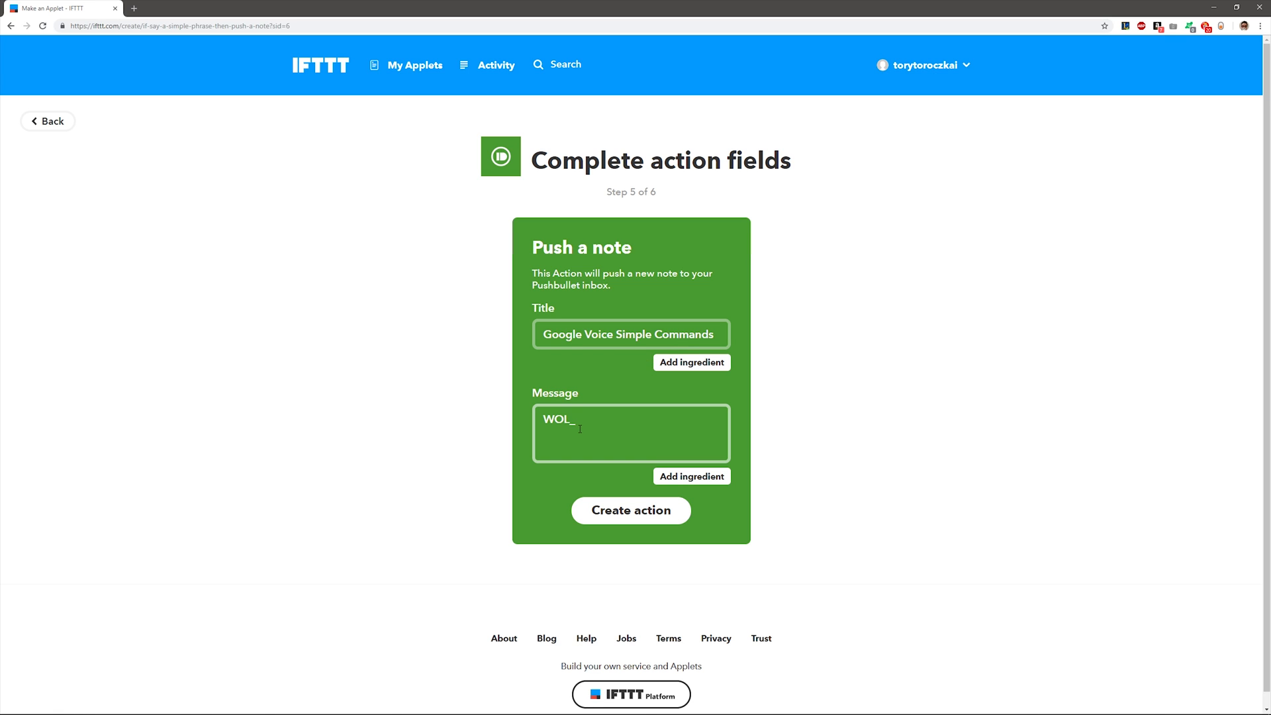
pyautogui.write('PC')
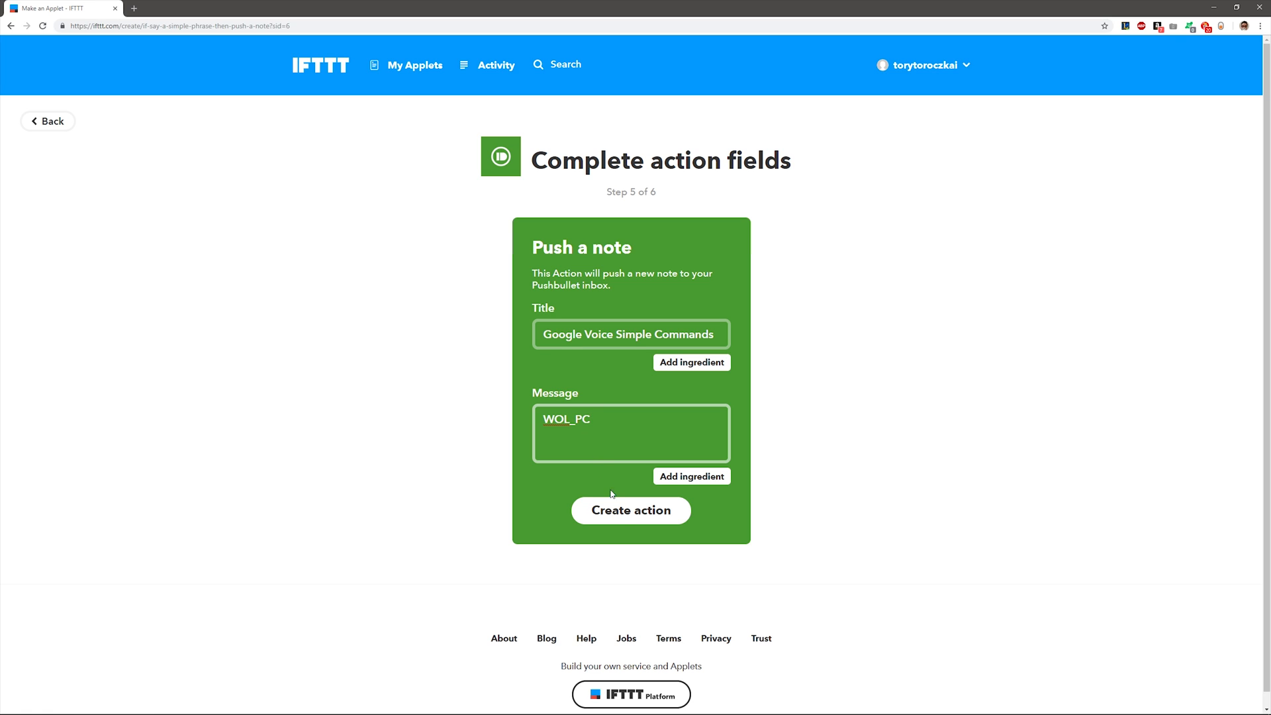